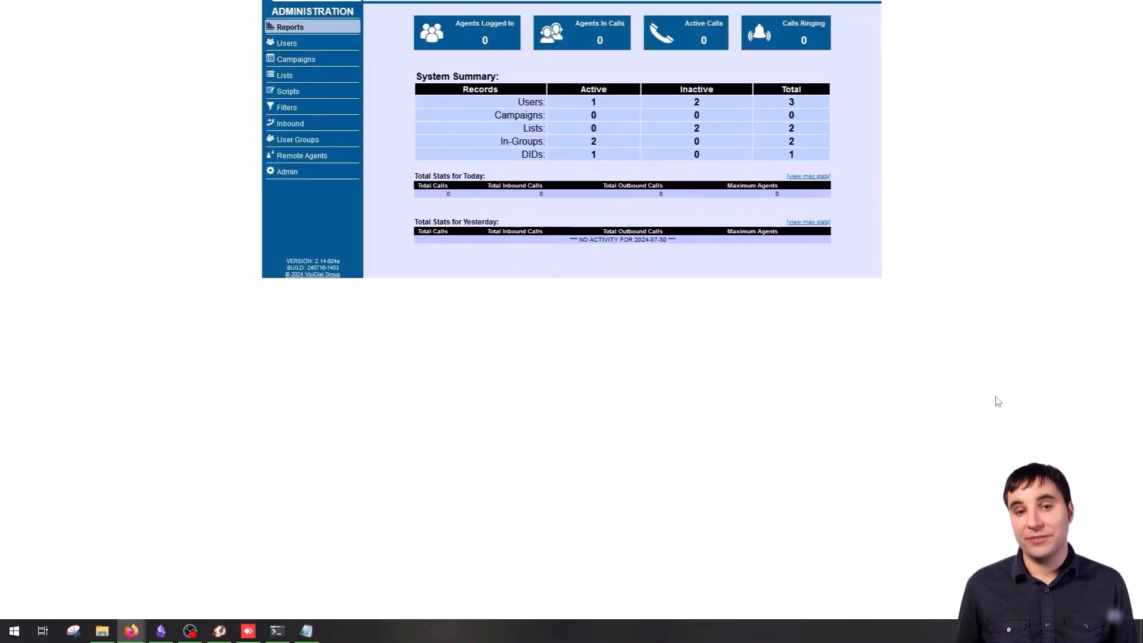
pyautogui.moveTo(975, 401)
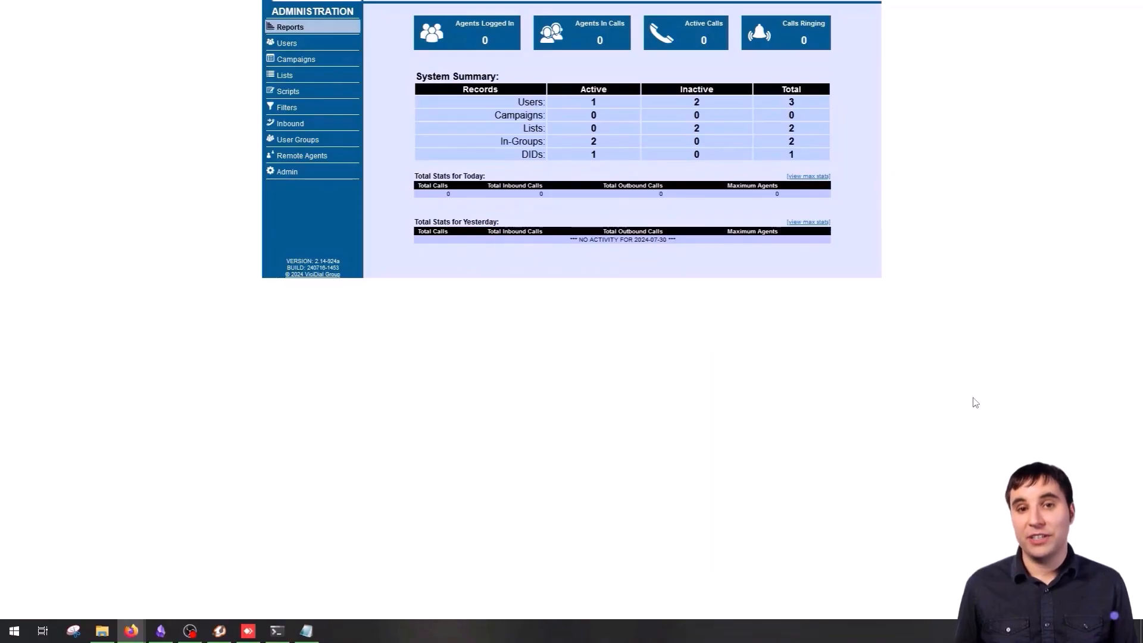
pyautogui.moveTo(962, 414)
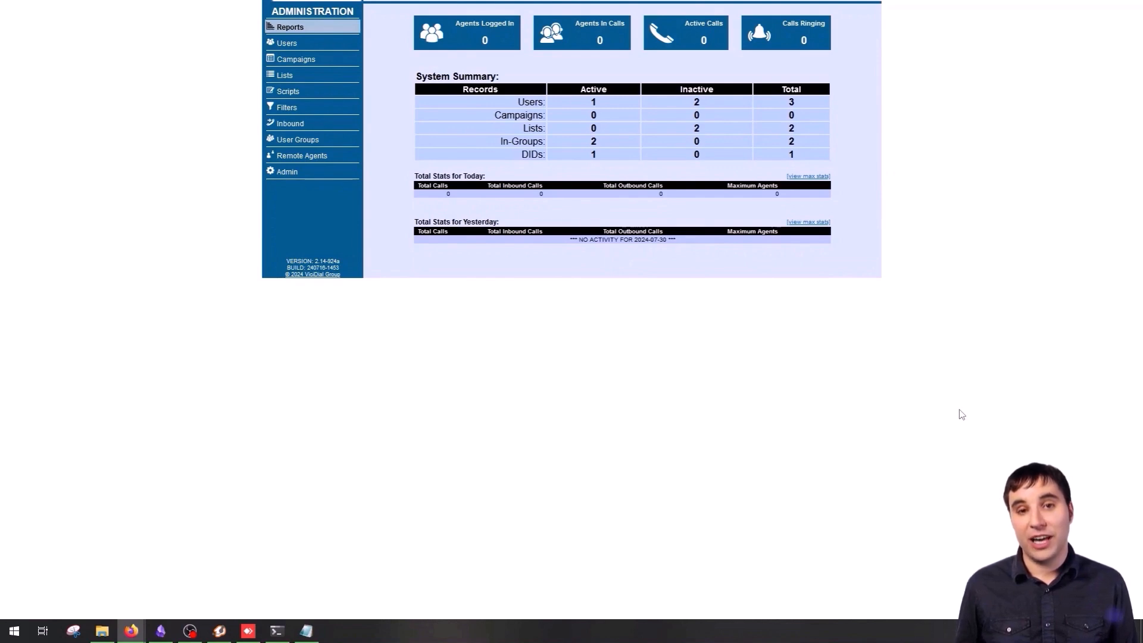
pyautogui.moveTo(665, 407)
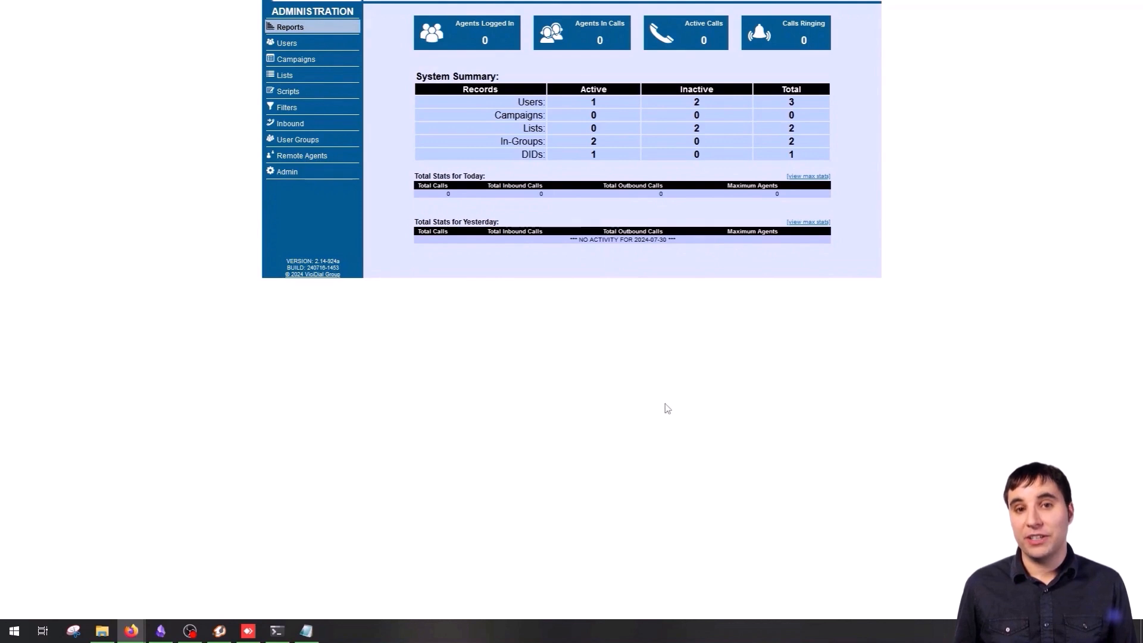
pyautogui.moveTo(523, 373)
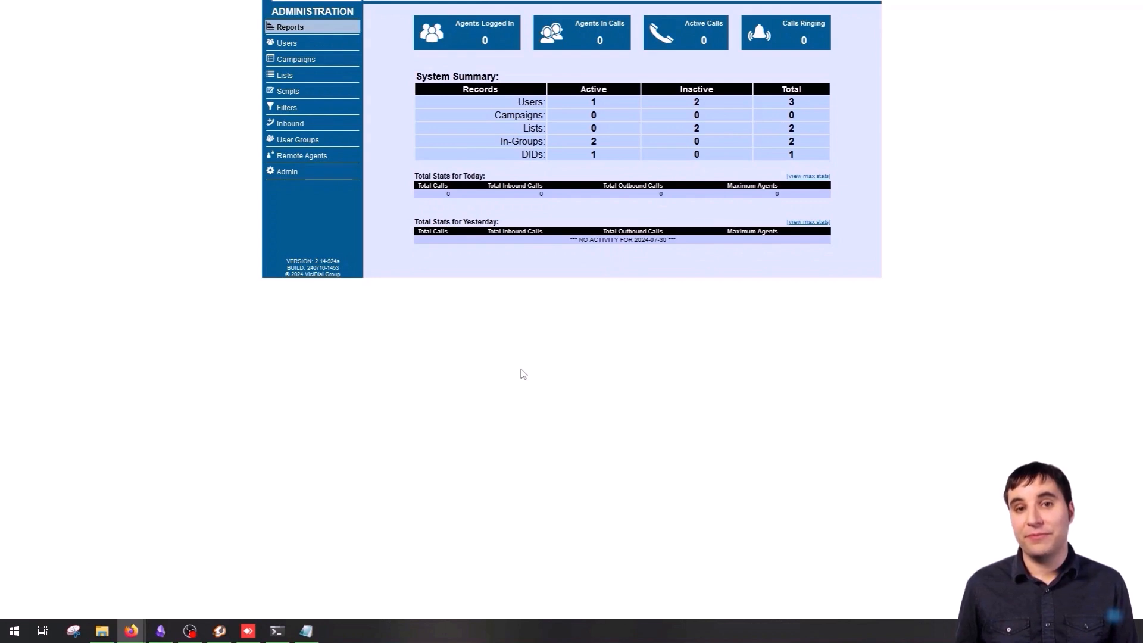
pyautogui.moveTo(534, 400)
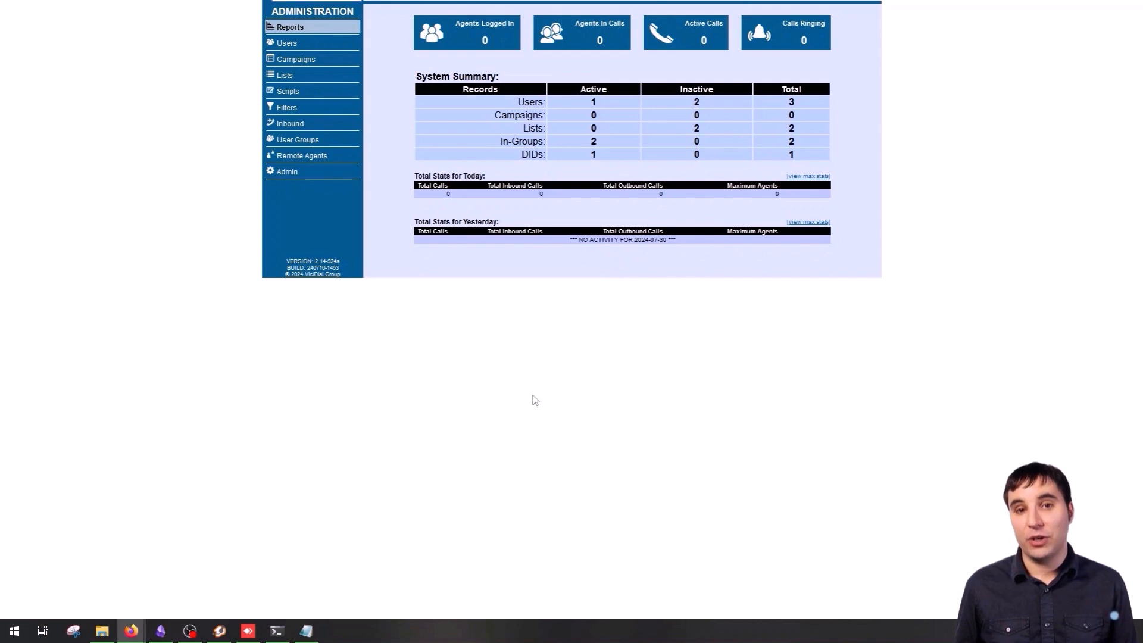
pyautogui.moveTo(439, 270)
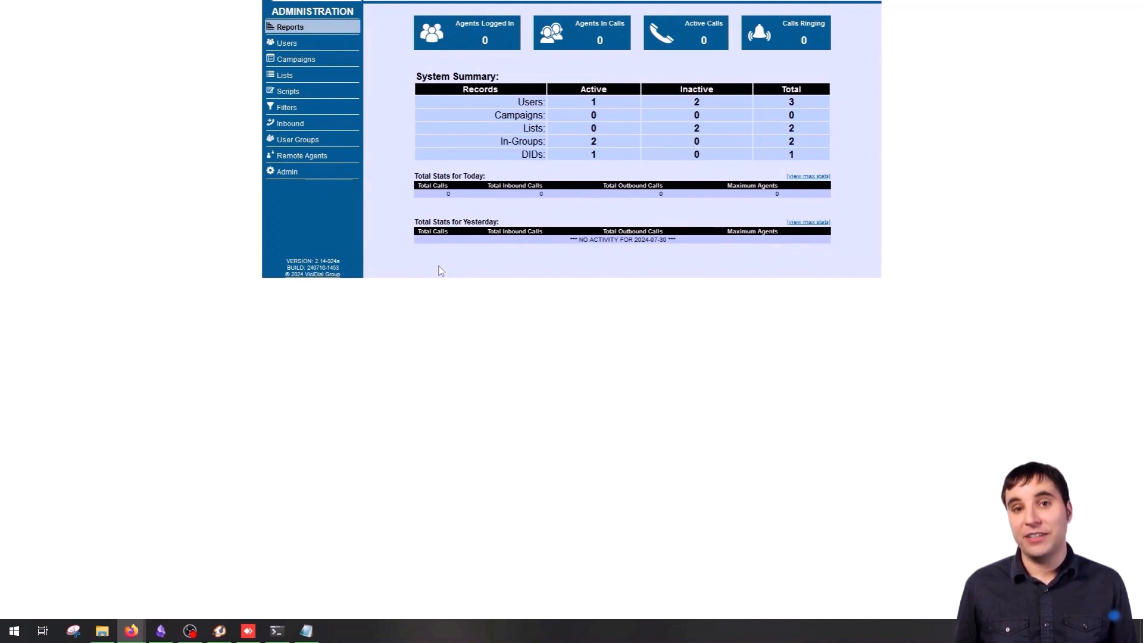
# - Show the Carrier Listings page from the Admin section
pyautogui.click(287, 172)
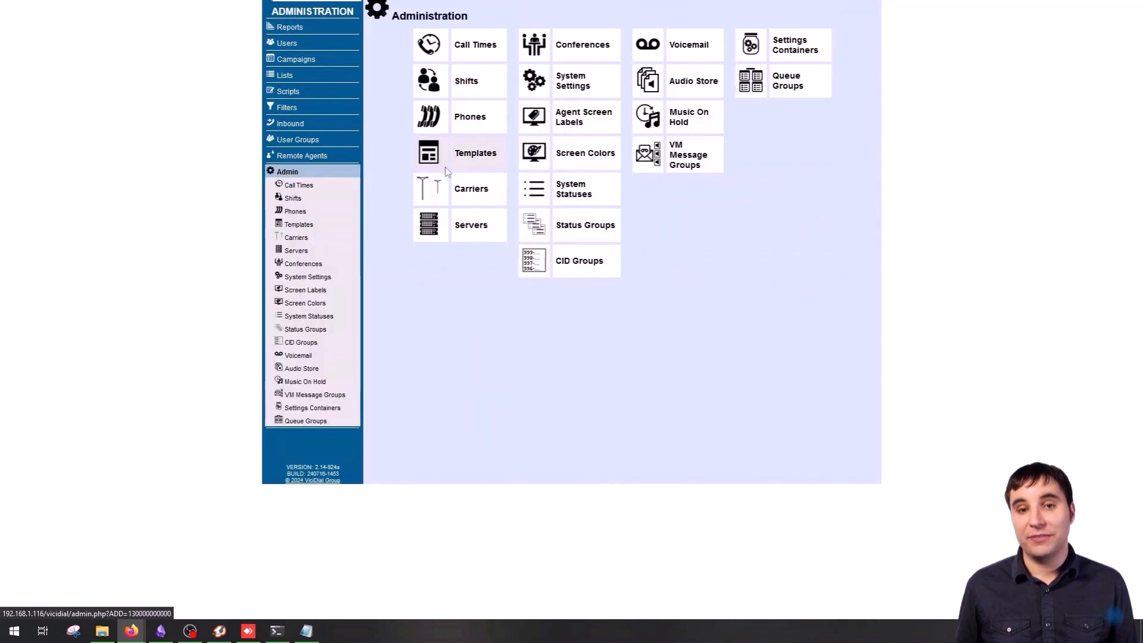
pyautogui.click(296, 236)
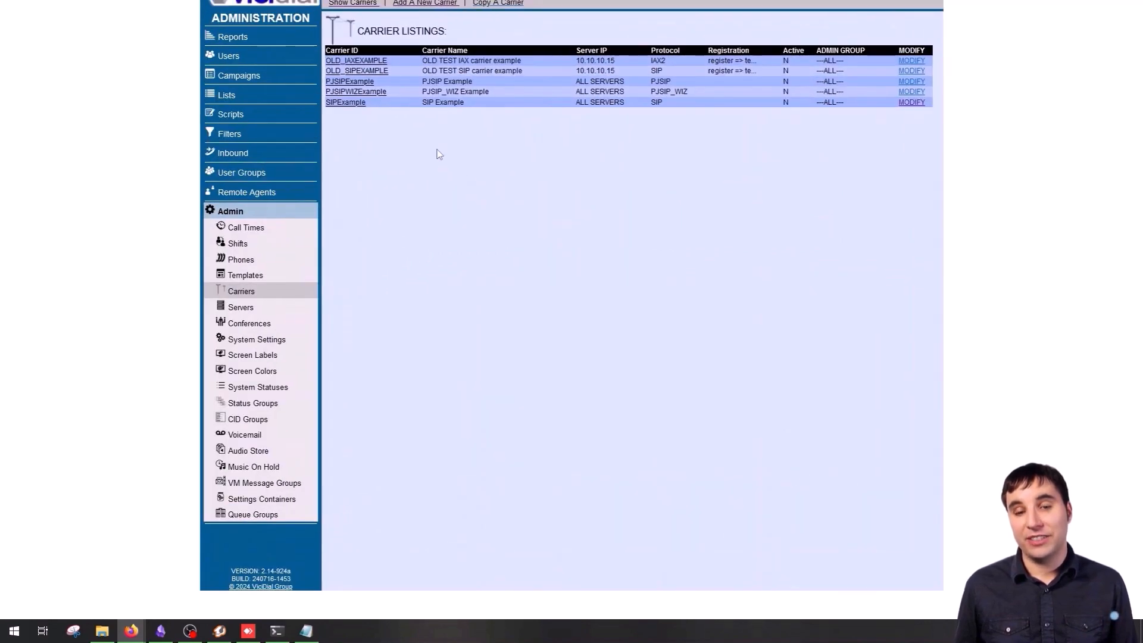
pyautogui.moveTo(425, 163)
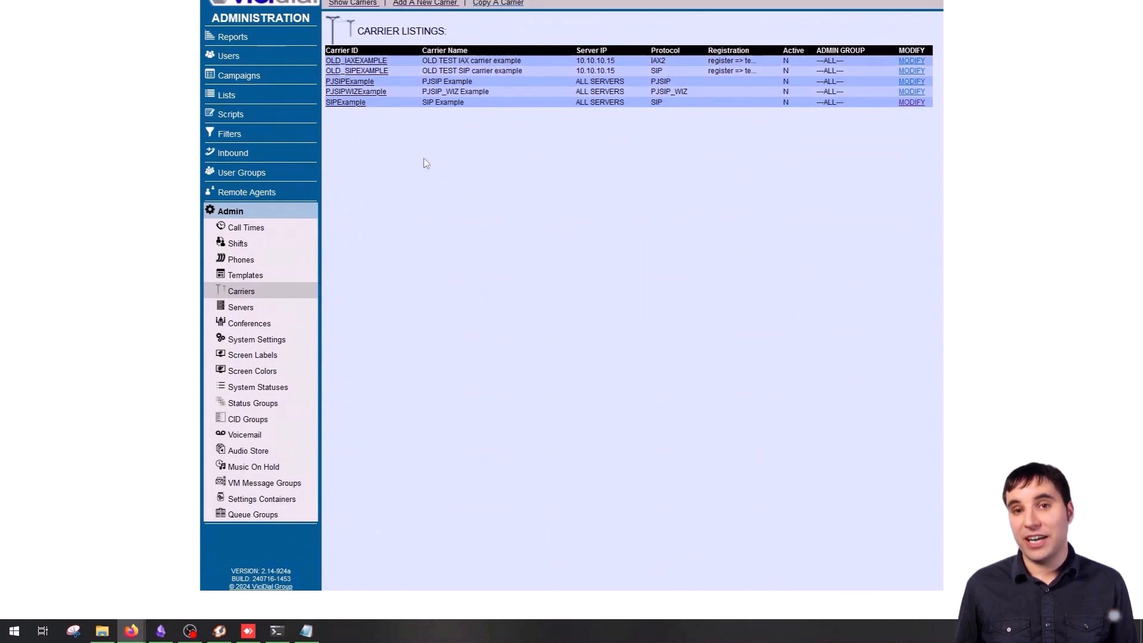
pyautogui.moveTo(425, 127)
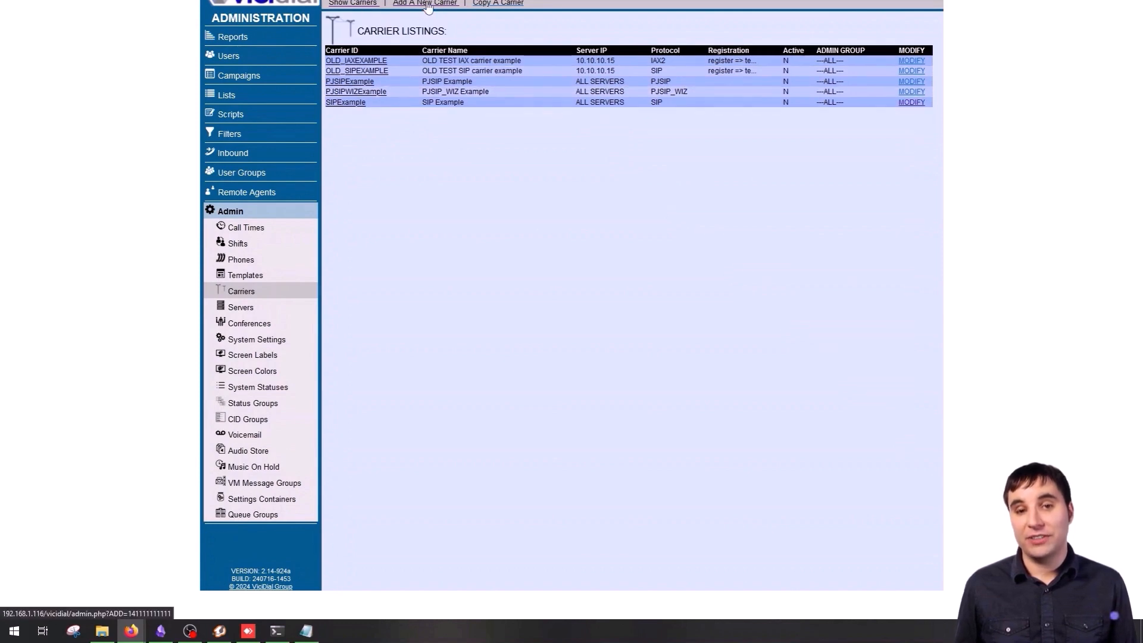
# - Start a new carrier with ID 'demo', Demo admin group and a 'register => username:password@domain:port' string
pyautogui.click(427, 2)
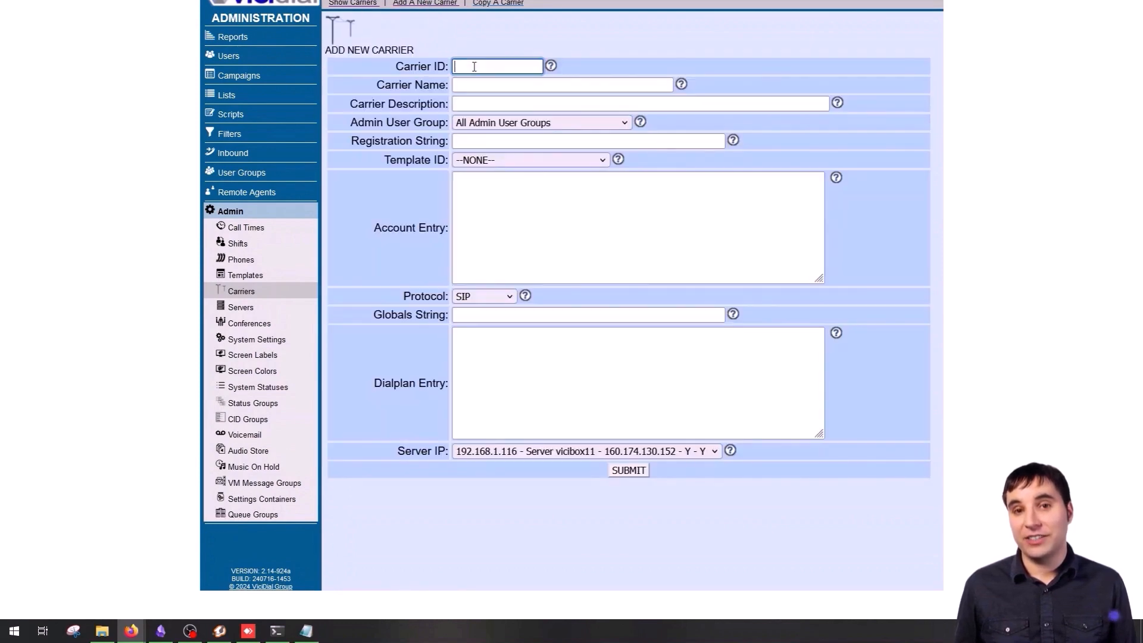
pyautogui.write('demo')
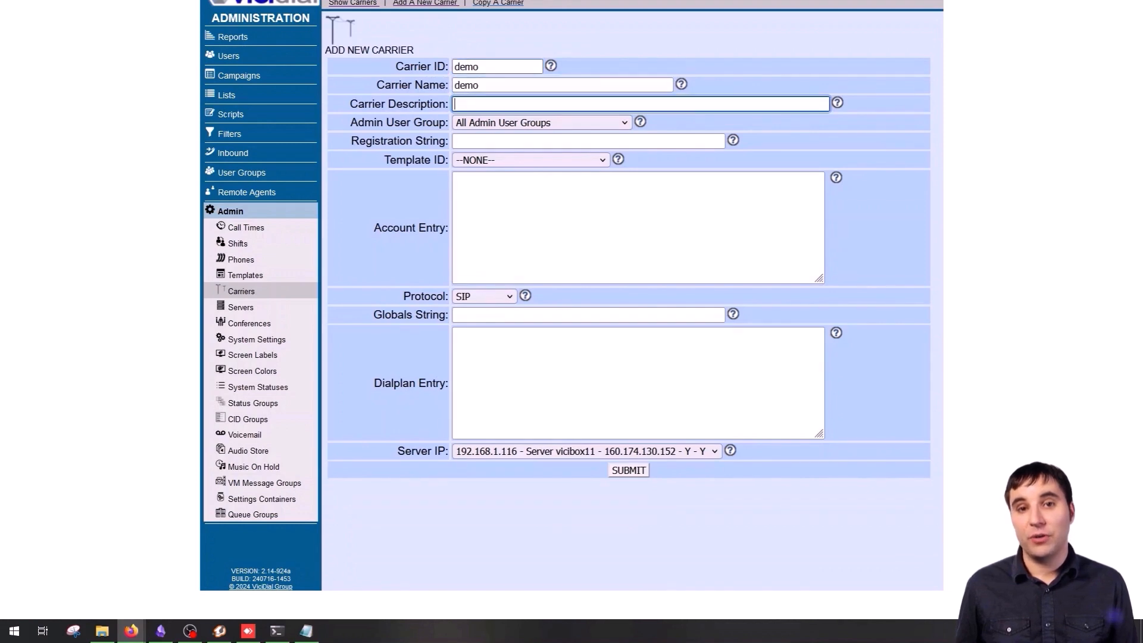
pyautogui.click(541, 121)
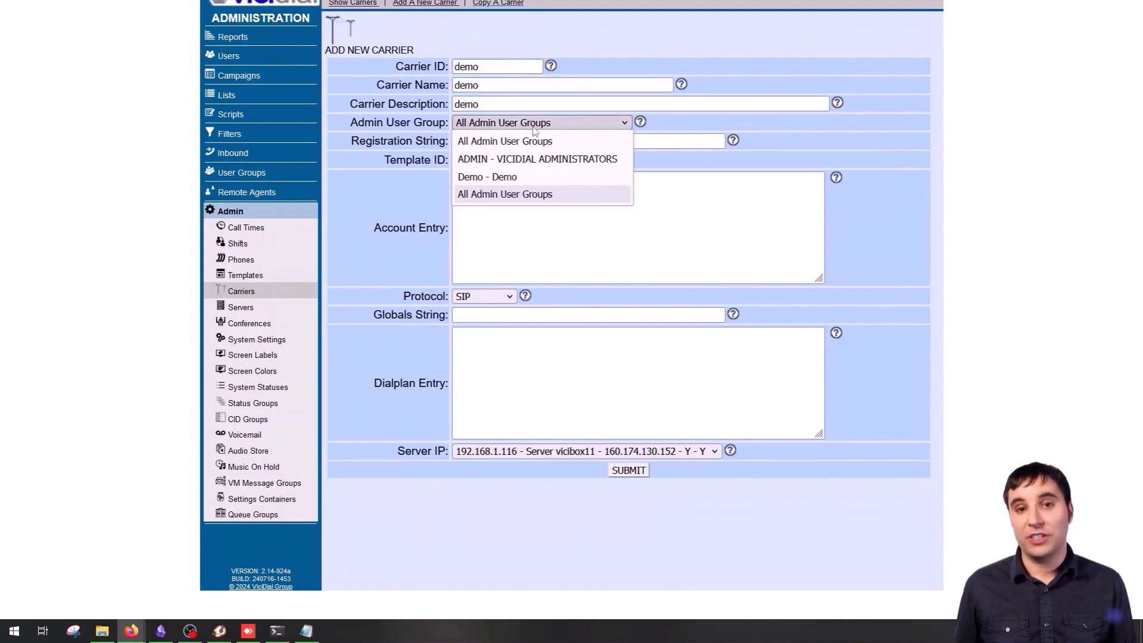
pyautogui.click(487, 176)
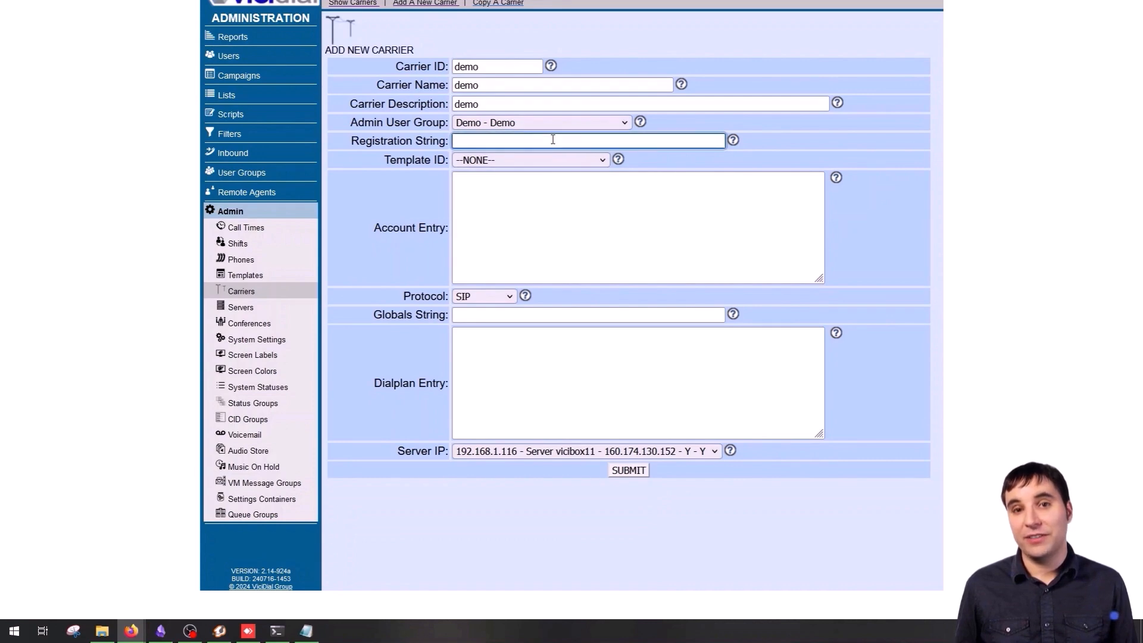
pyautogui.write('`register => username:password@domain:port`')
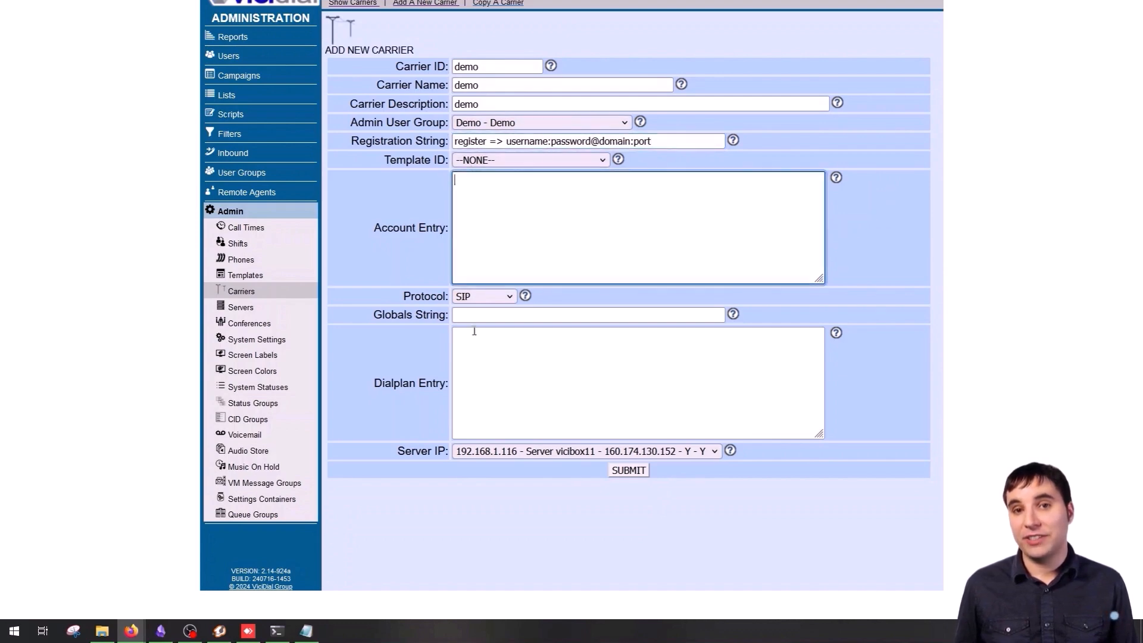
# - Enter the SIP account entry, the _91999NXXXXXX dialplan lines and server IP, then submit the demo carrier
pyautogui.click(306, 631)
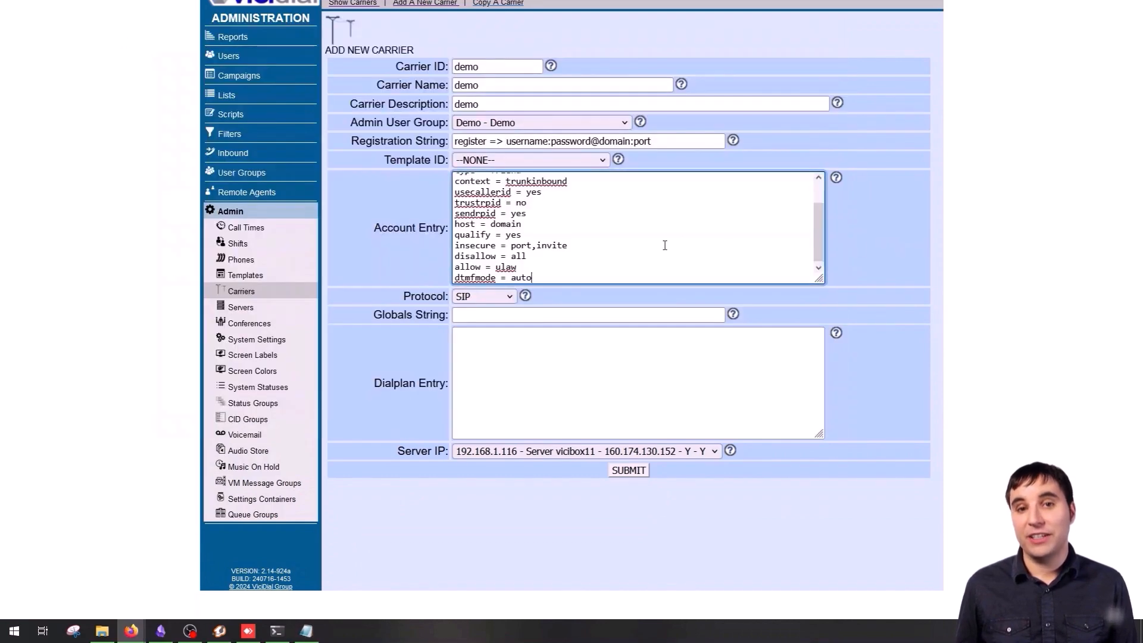
pyautogui.click(306, 631)
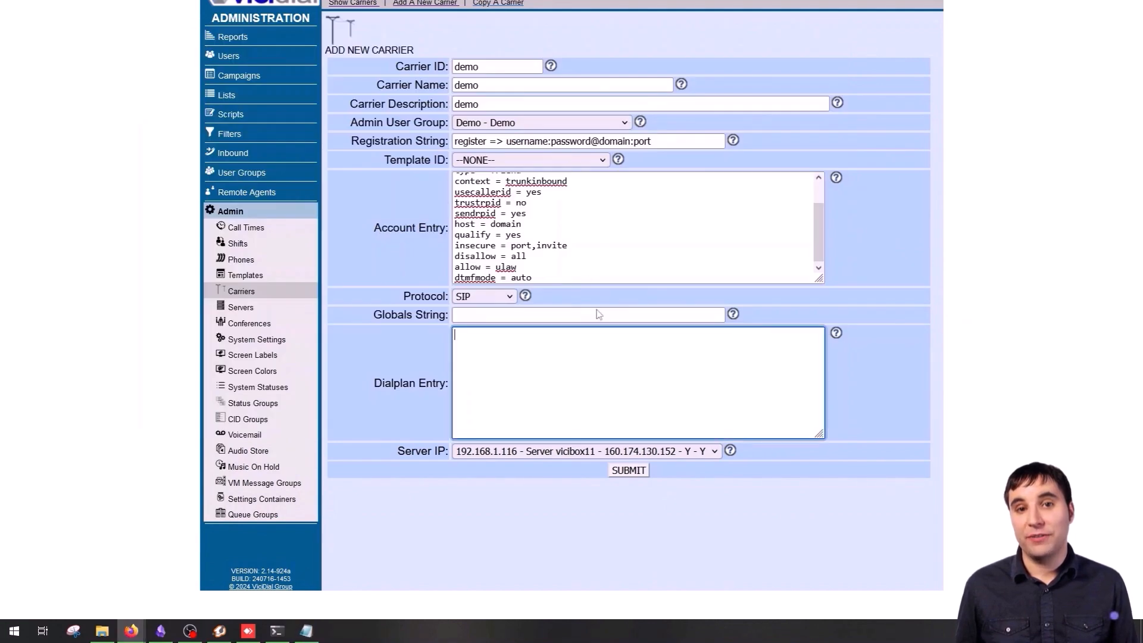
pyautogui.click(583, 450)
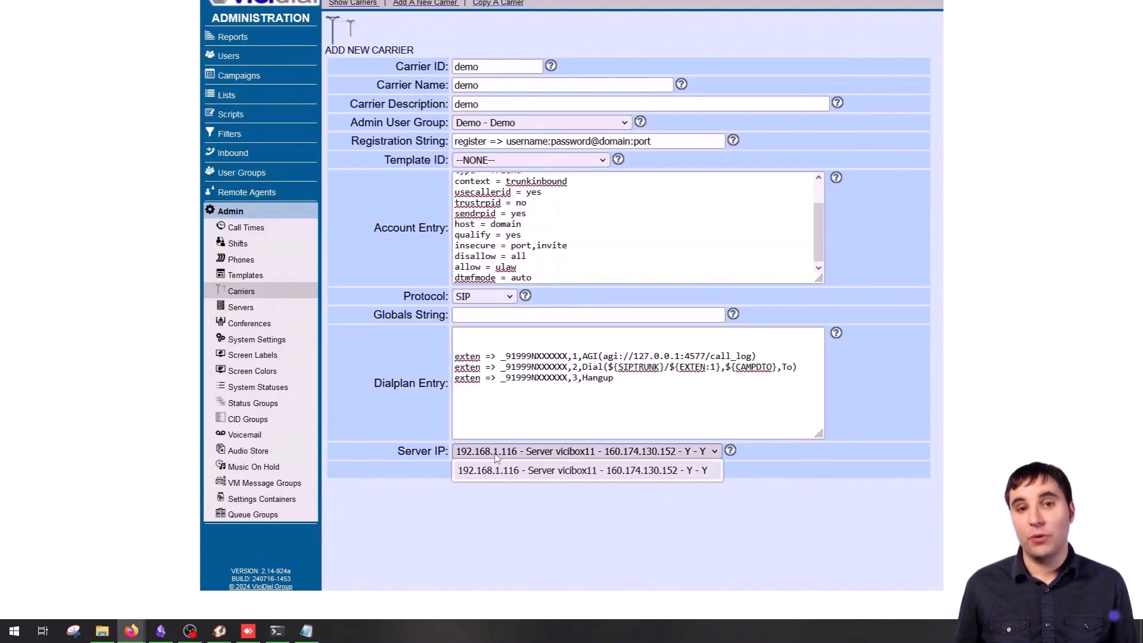
pyautogui.click(586, 469)
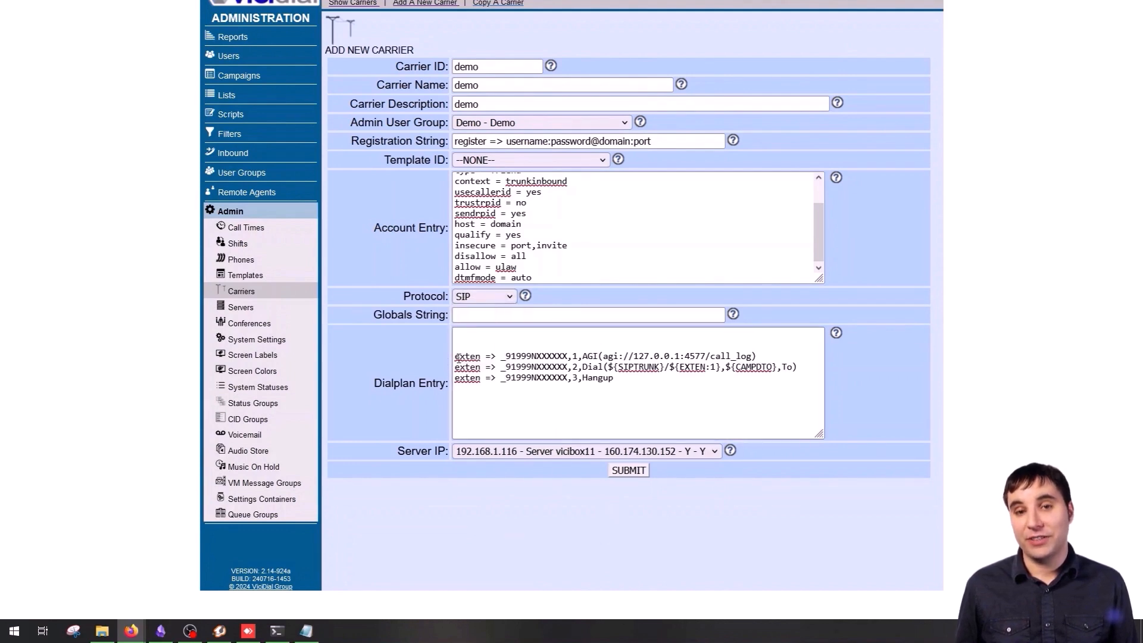
pyautogui.click(525, 421)
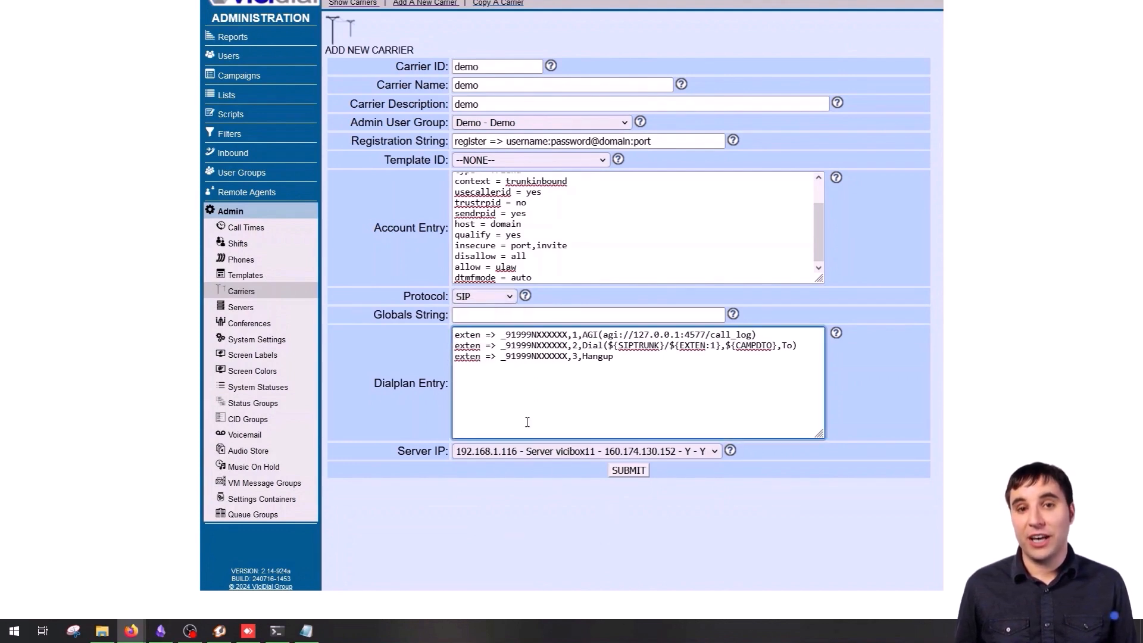
pyautogui.click(628, 469)
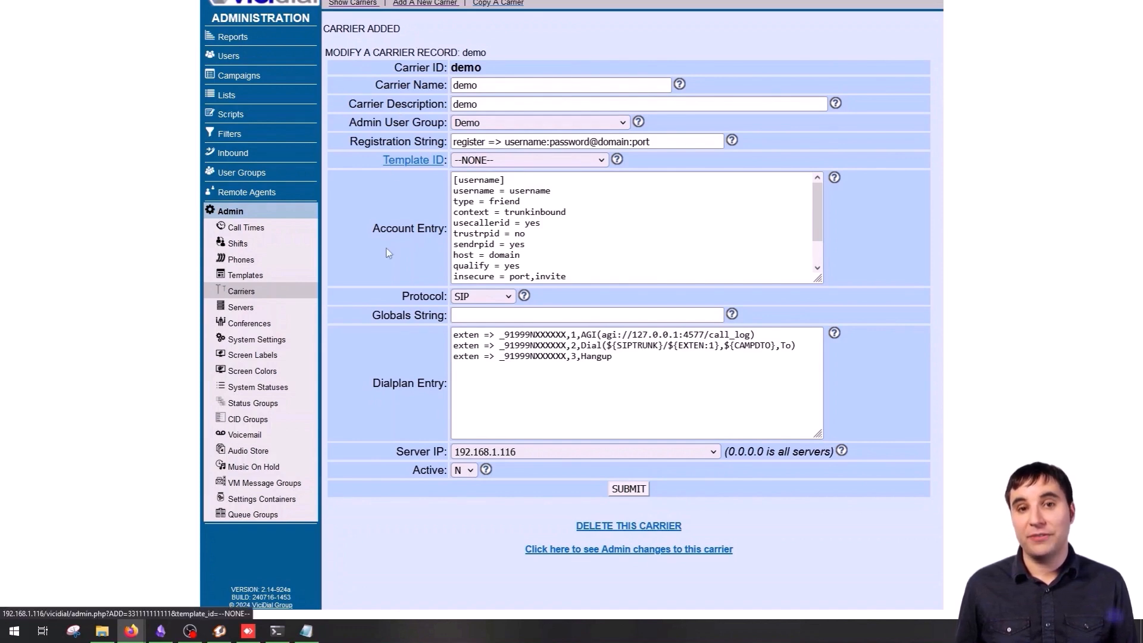
pyautogui.moveTo(387, 530)
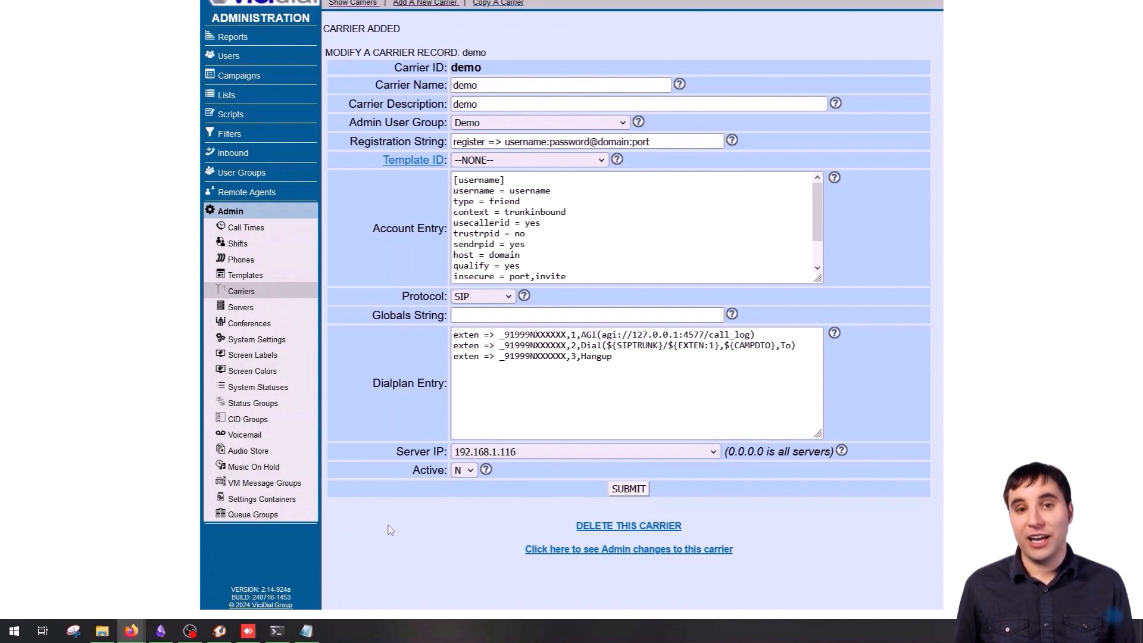
pyautogui.moveTo(379, 550)
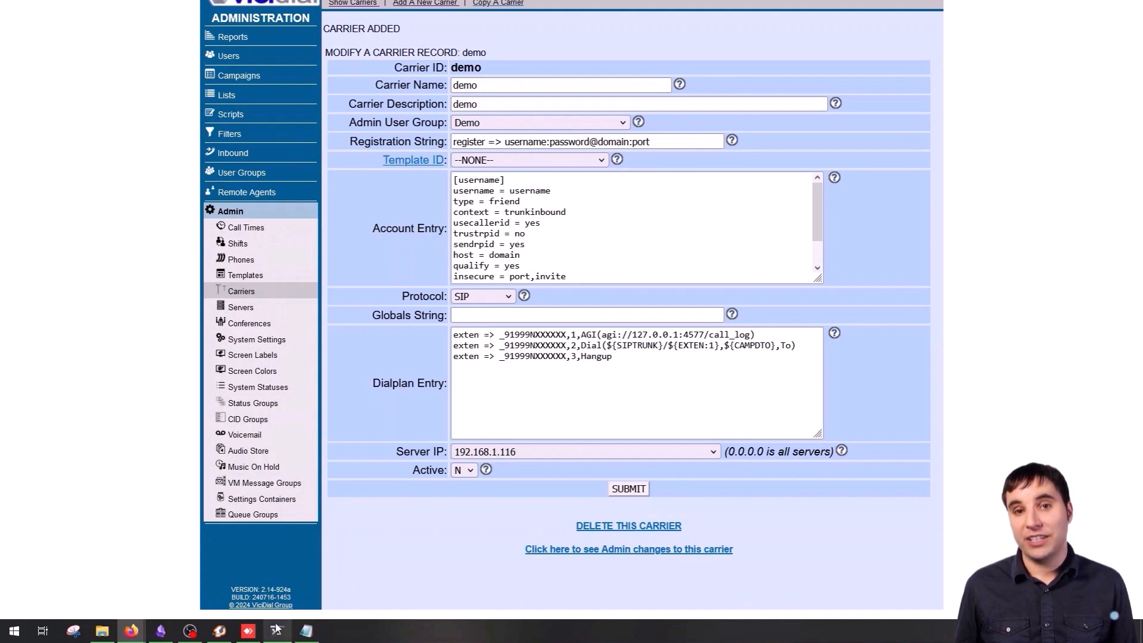
pyautogui.click(275, 631)
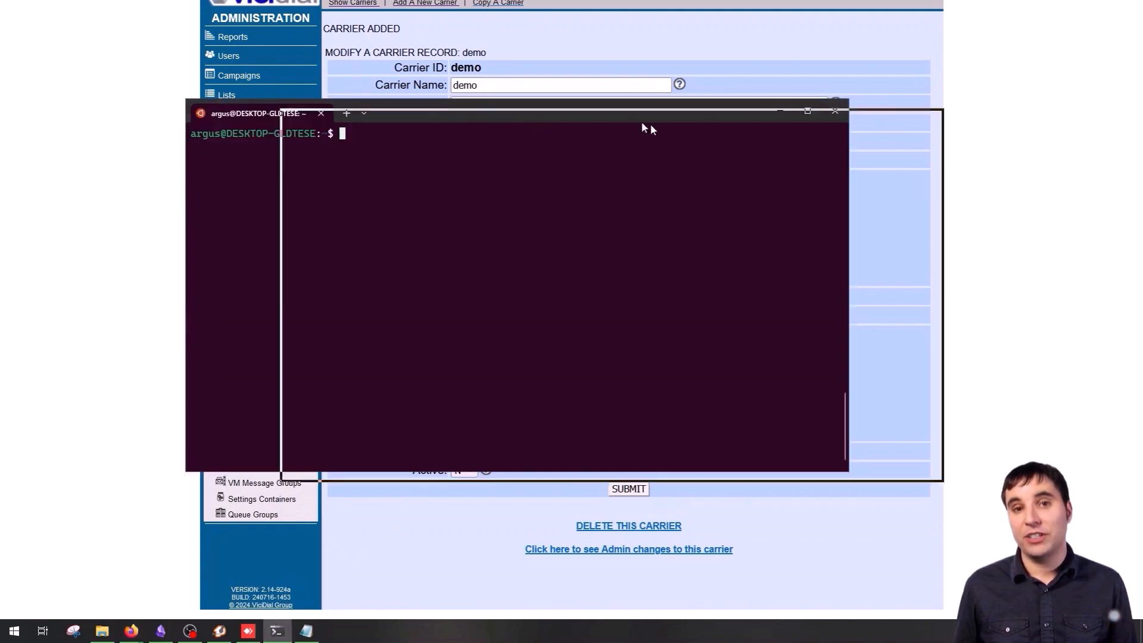
pyautogui.write('ssh root@192.168.1.116')
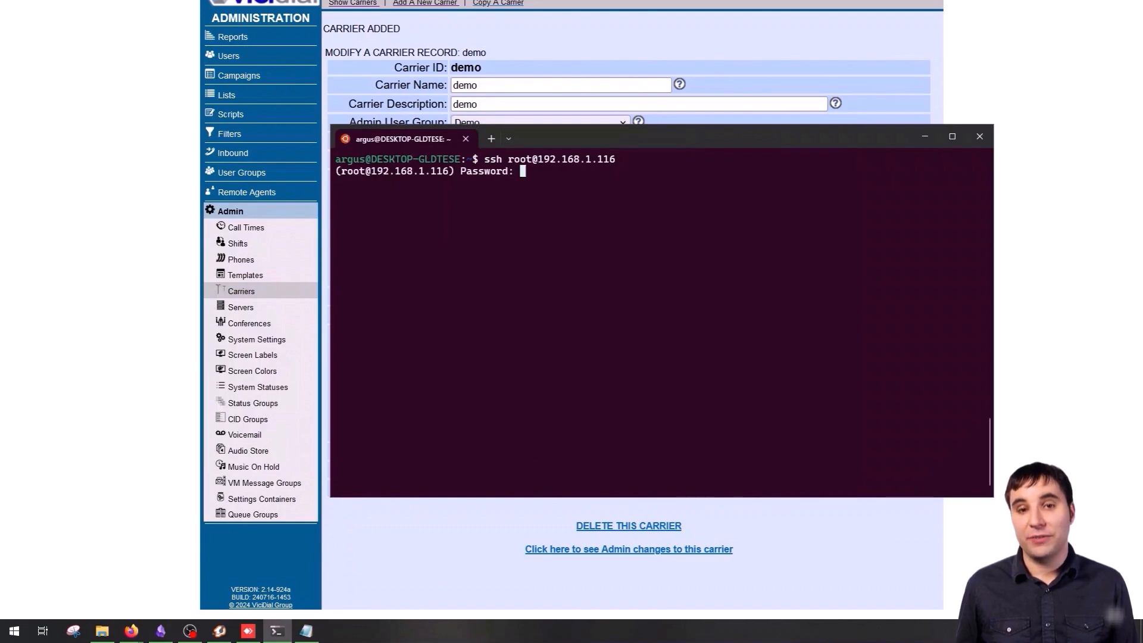
pyautogui.press('Return')
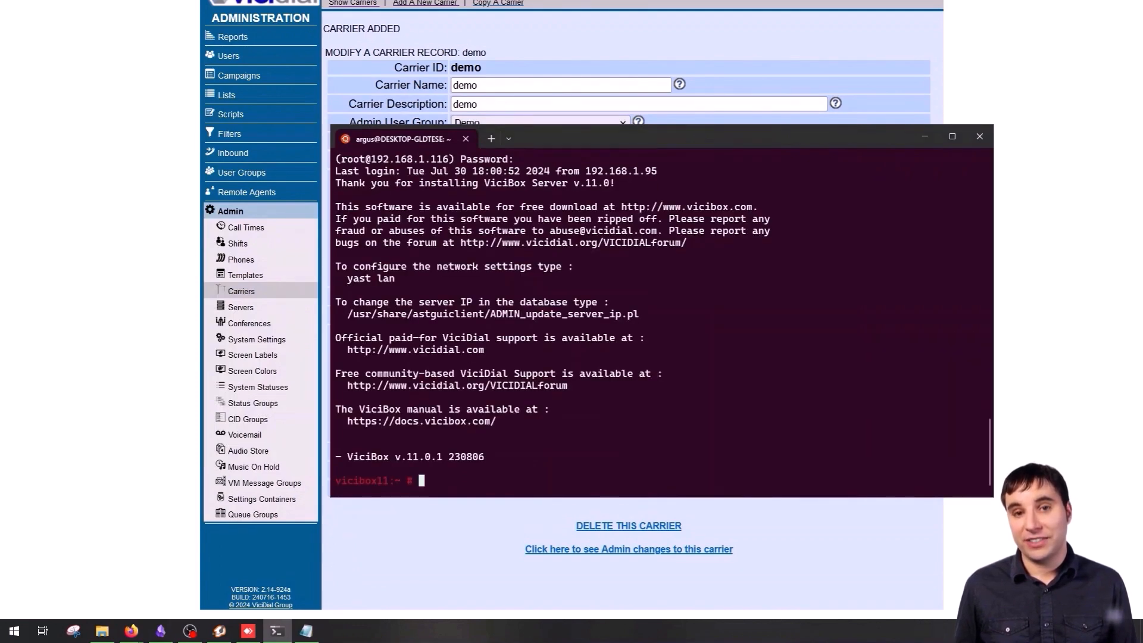
# - Run asterisk -rx "sip show peer username" | grep Status to check registration
pyautogui.write('asterisk -rx "sip show peer username" |')
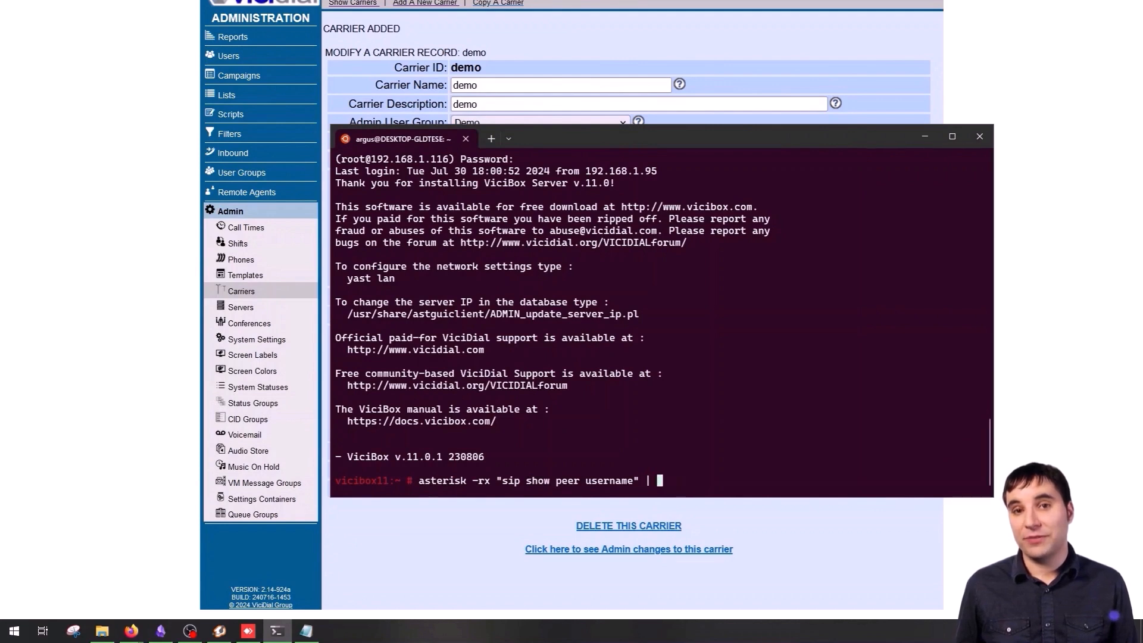
pyautogui.write('grep S')
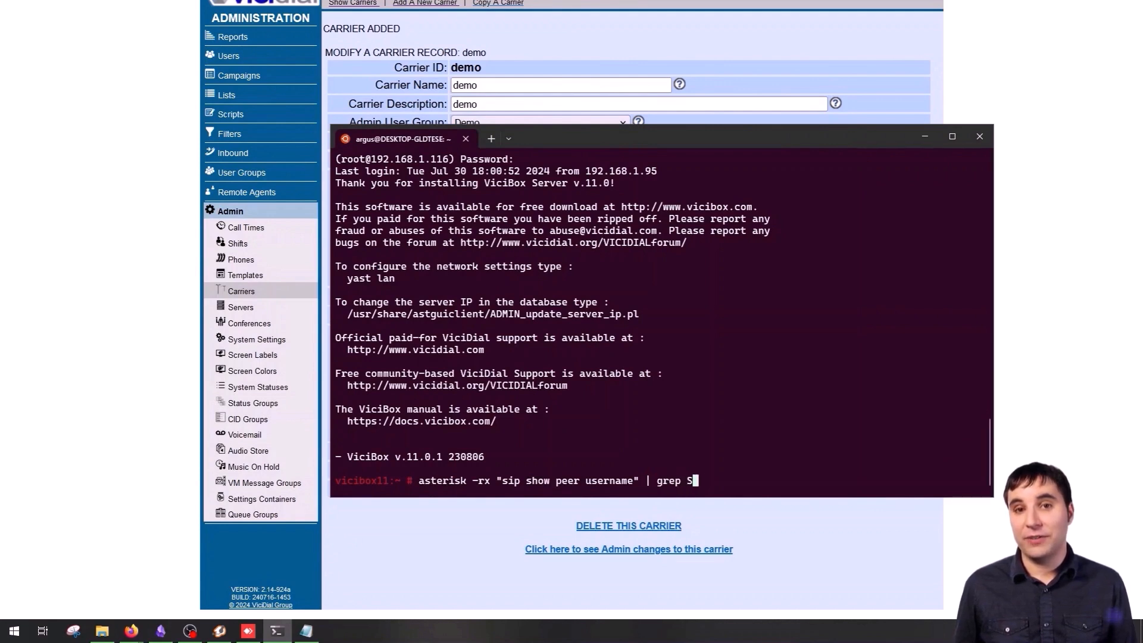
pyautogui.press('Return')
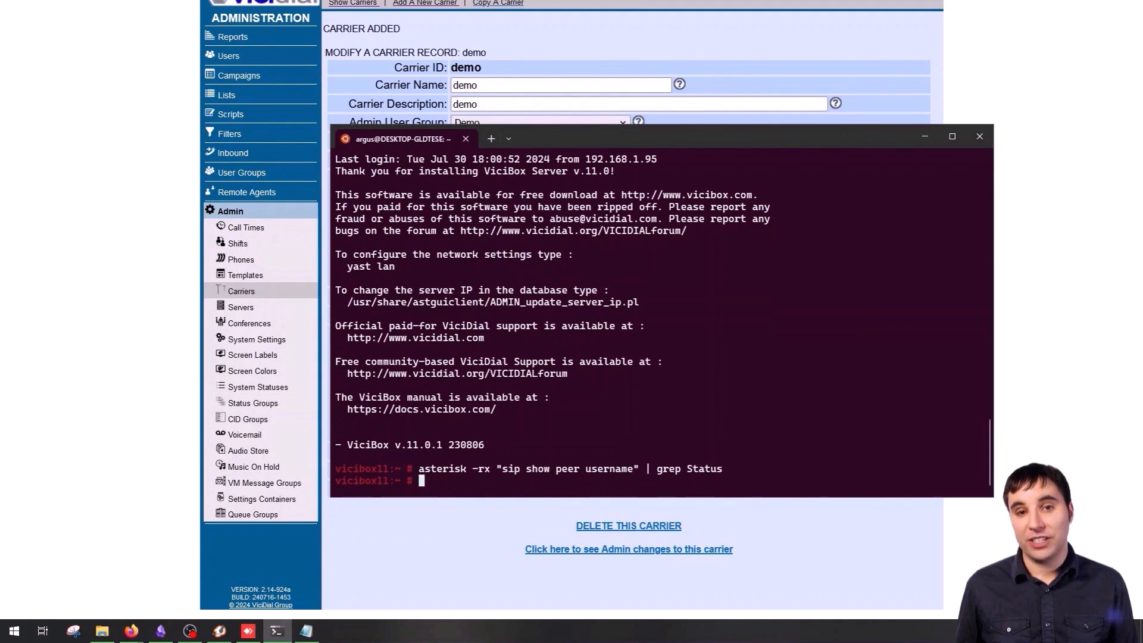